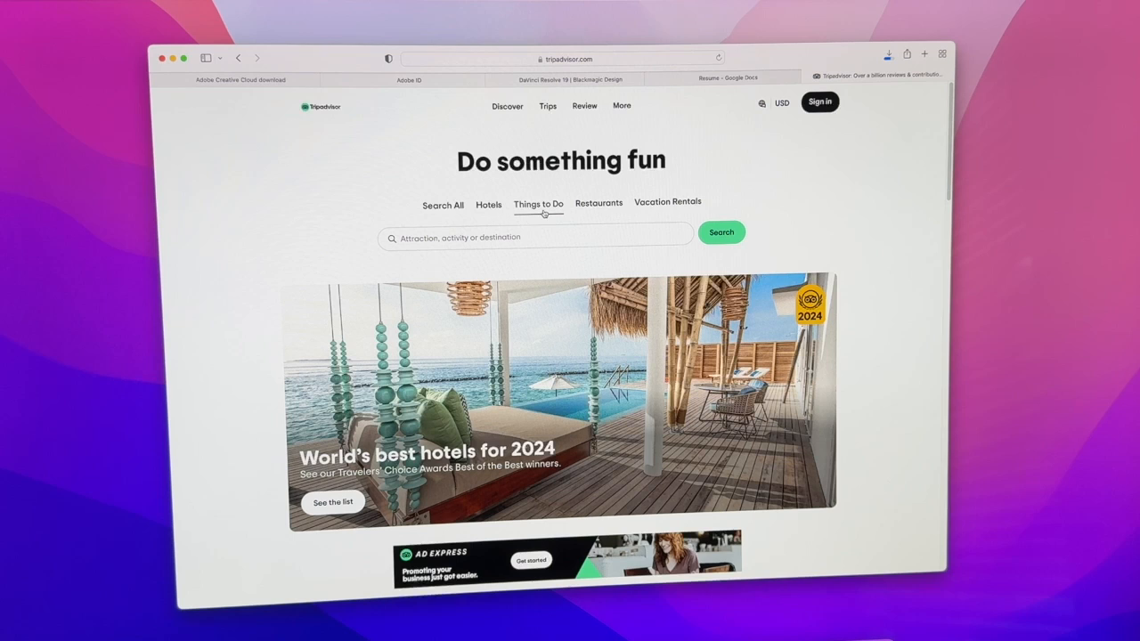
Switch the Tripadvisor search from Vacation Rentals to Search All
click(667, 203)
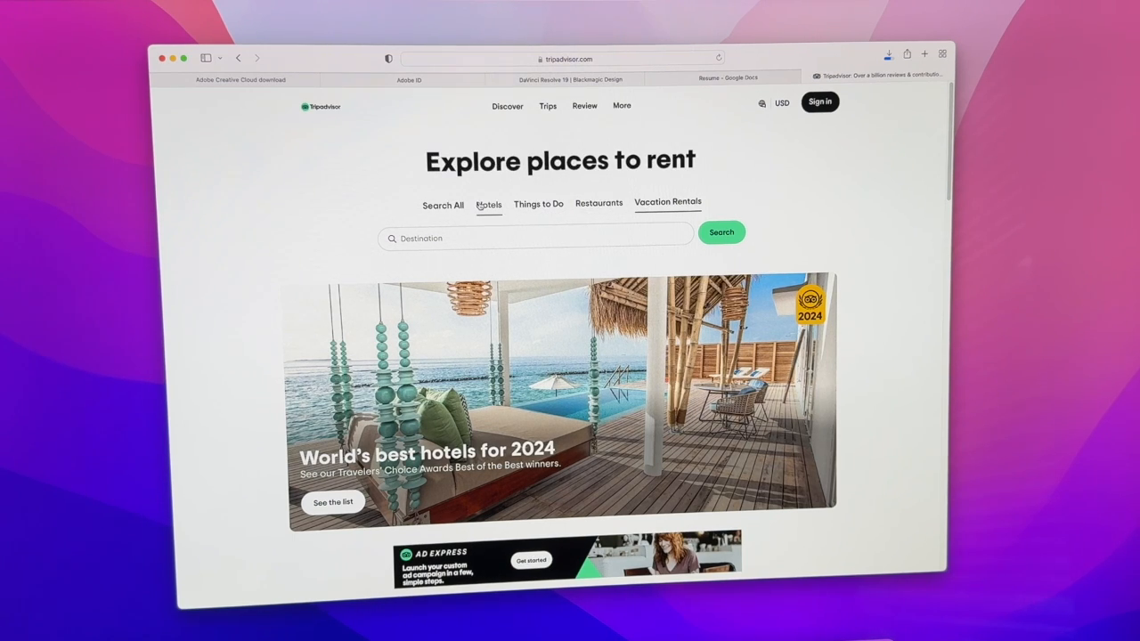
click(442, 204)
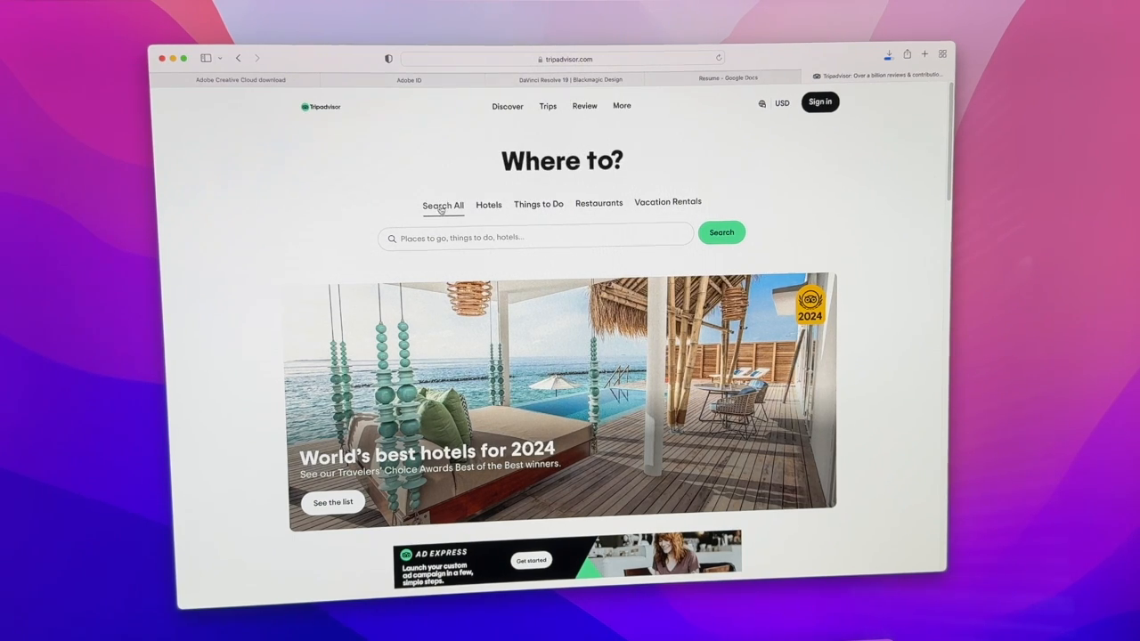
click(507, 106)
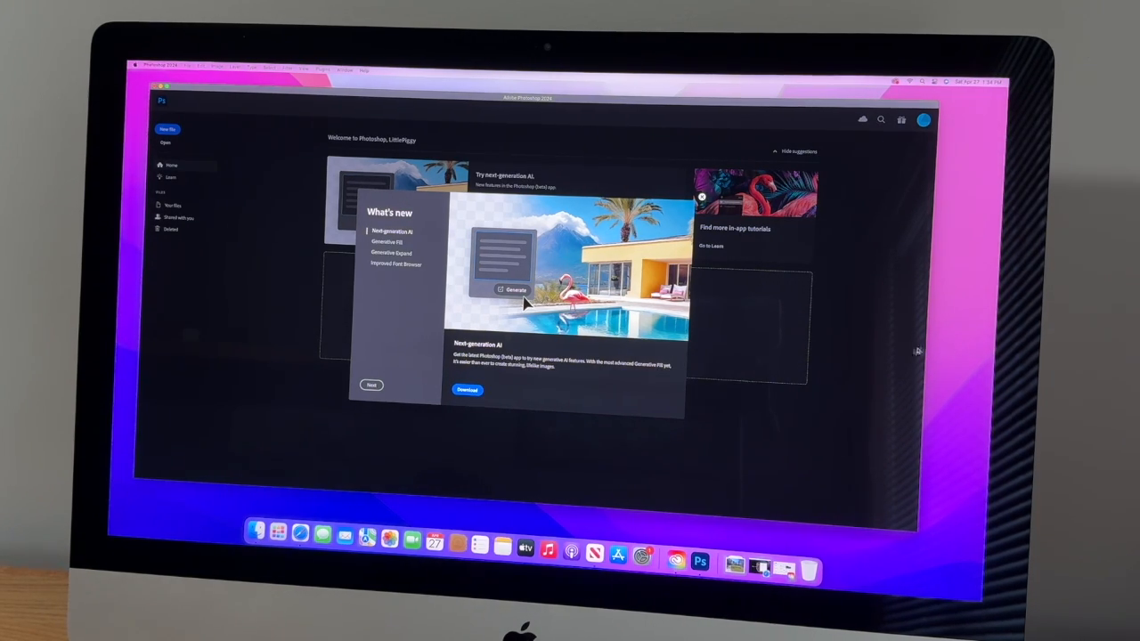
Step through Photoshop's What's New pages: Generative Fill, Generative Expand, Improved Font Browser
click(385, 242)
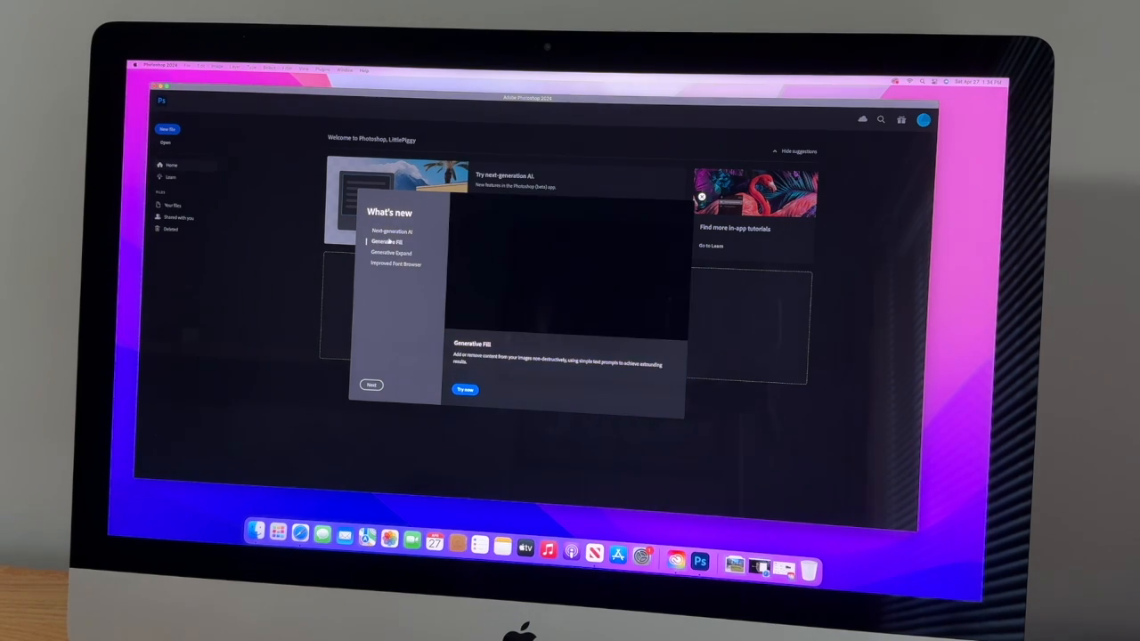
click(390, 253)
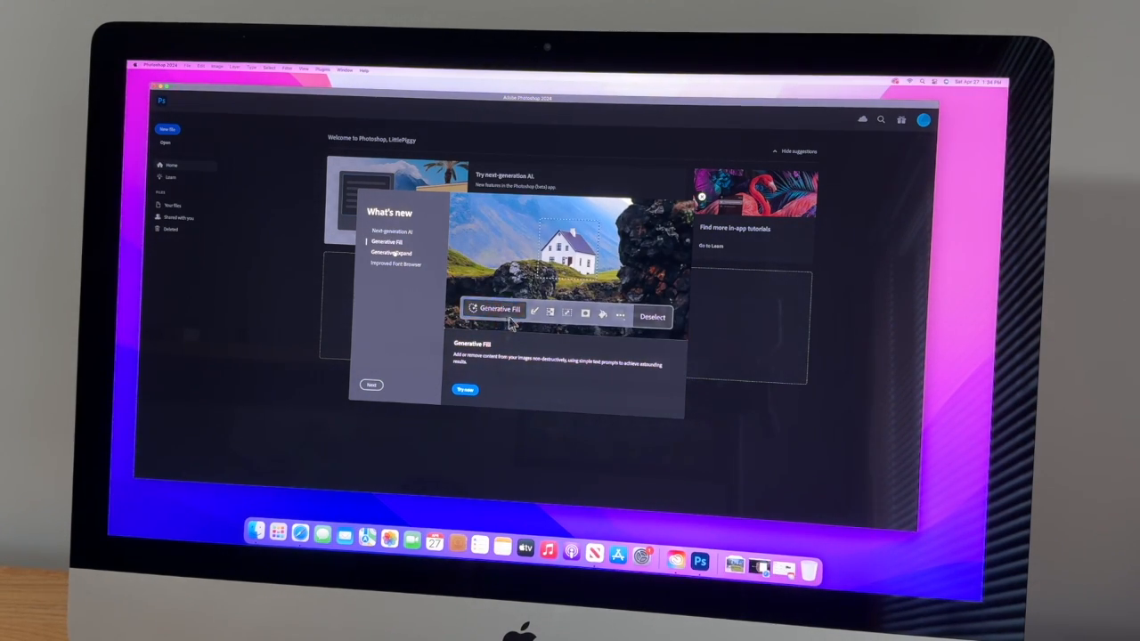
click(390, 253)
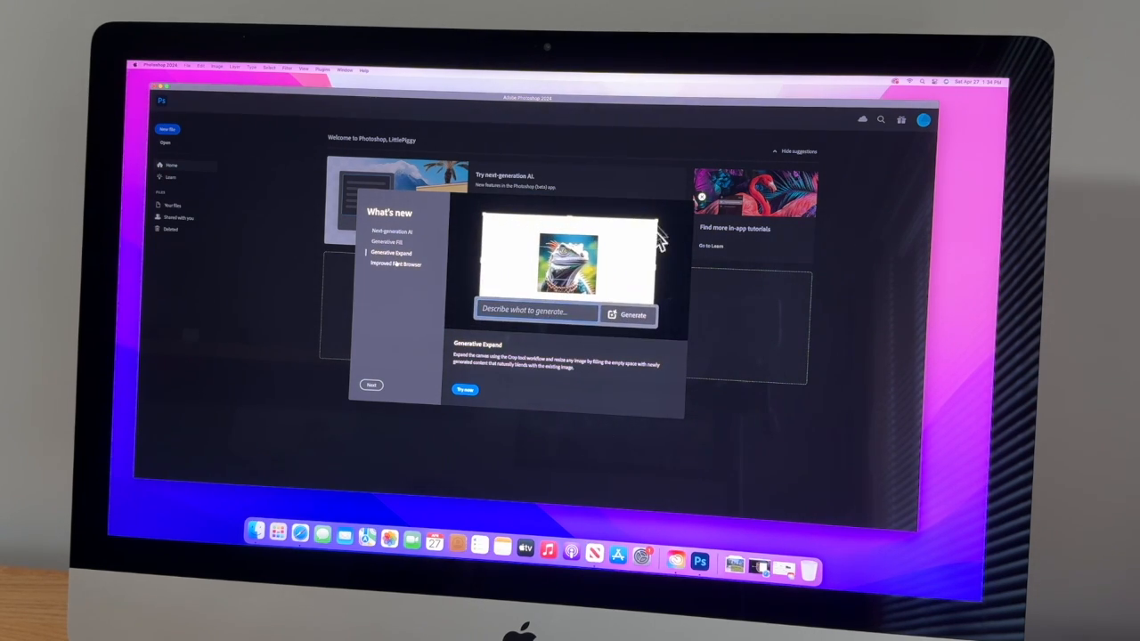
click(395, 264)
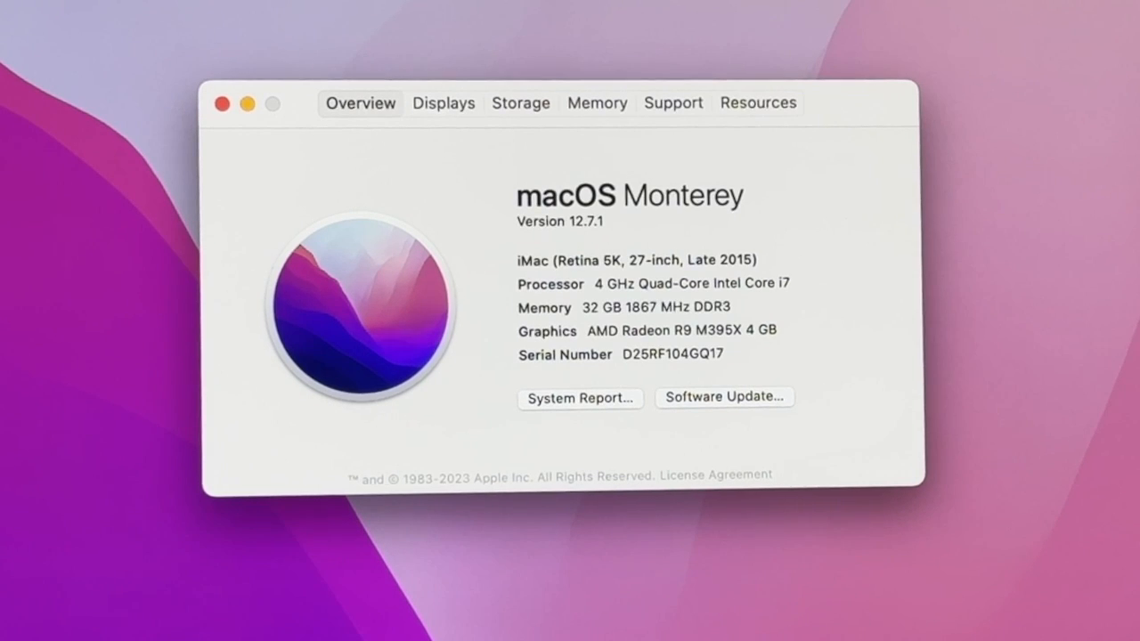
Show the iMac's Overview specs in About This Mac from the Apple menu
click(520, 102)
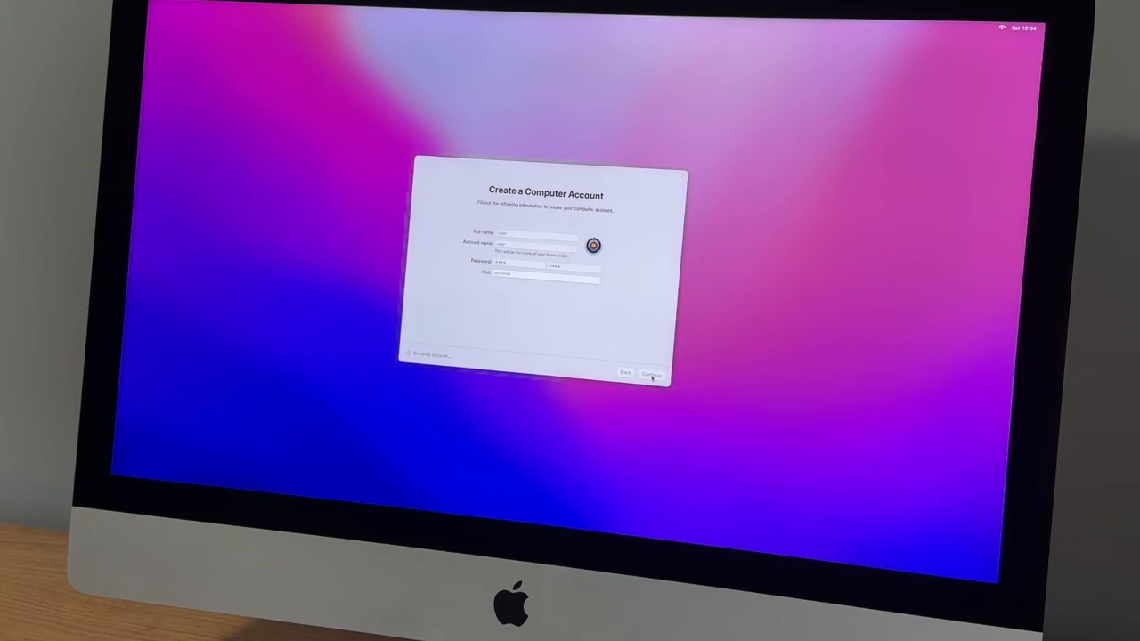
Submit the account details, enable Location Services, and continue past Screen Time
click(650, 372)
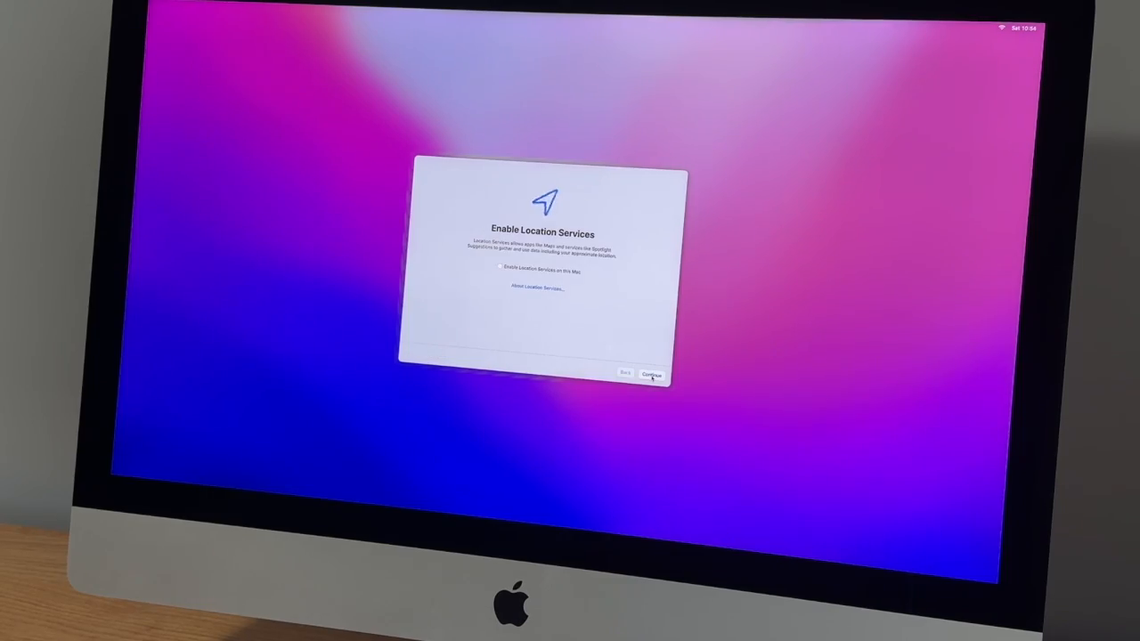
click(498, 267)
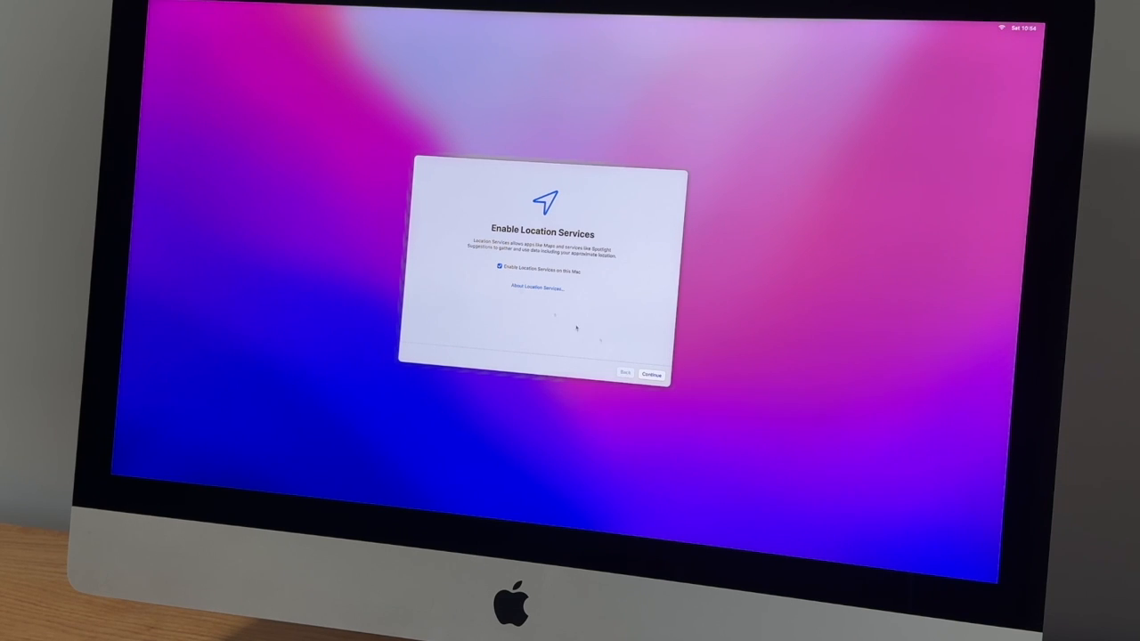
click(650, 372)
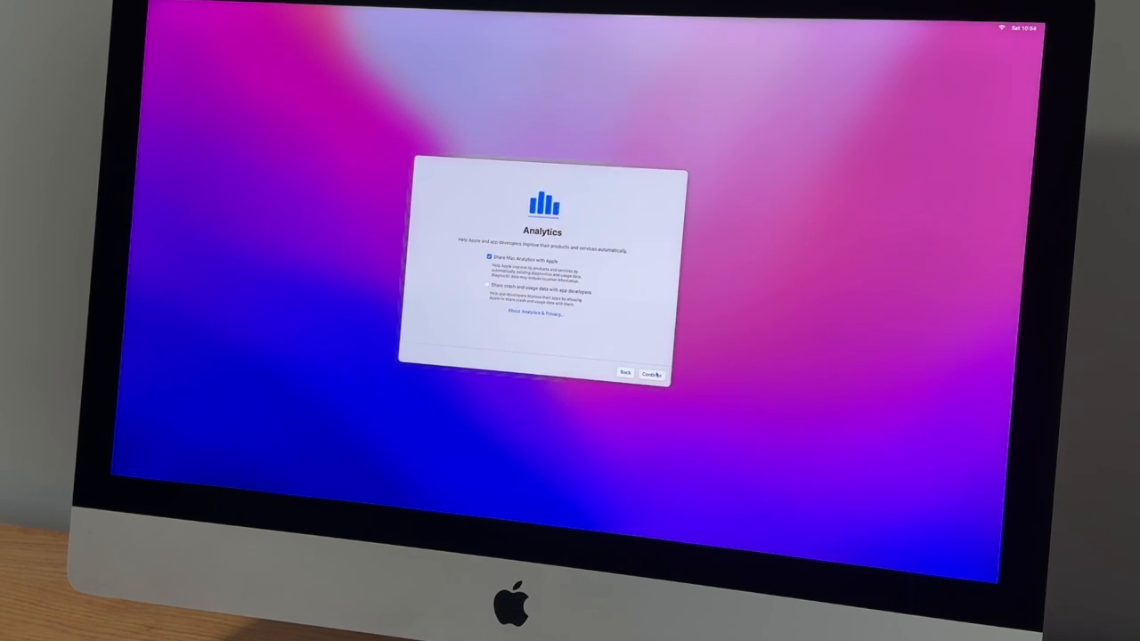
click(651, 372)
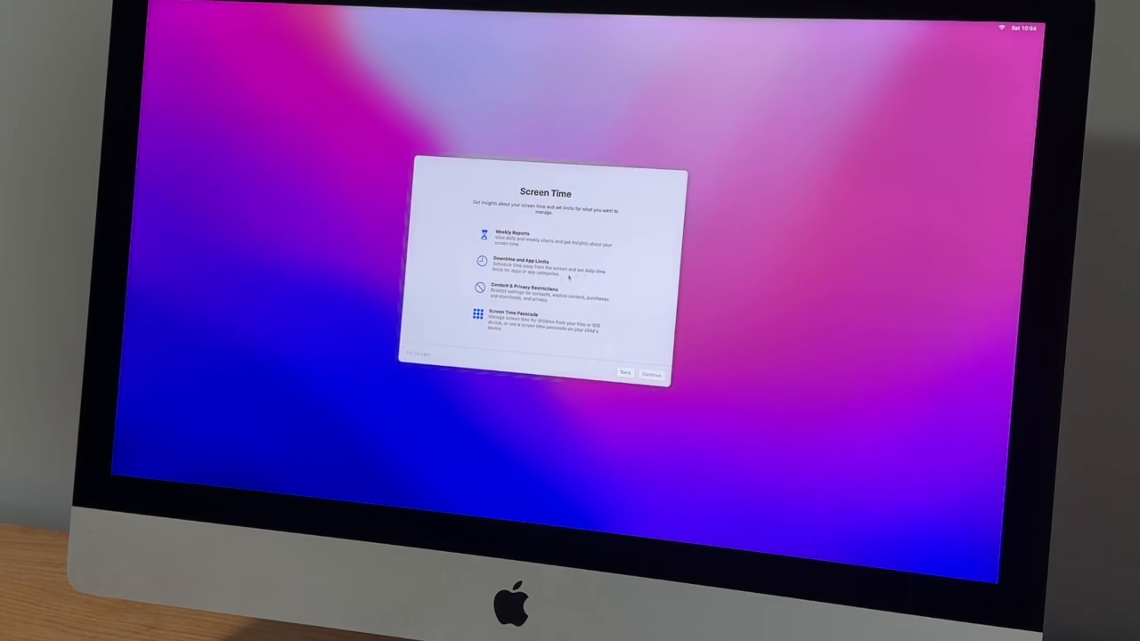
click(651, 373)
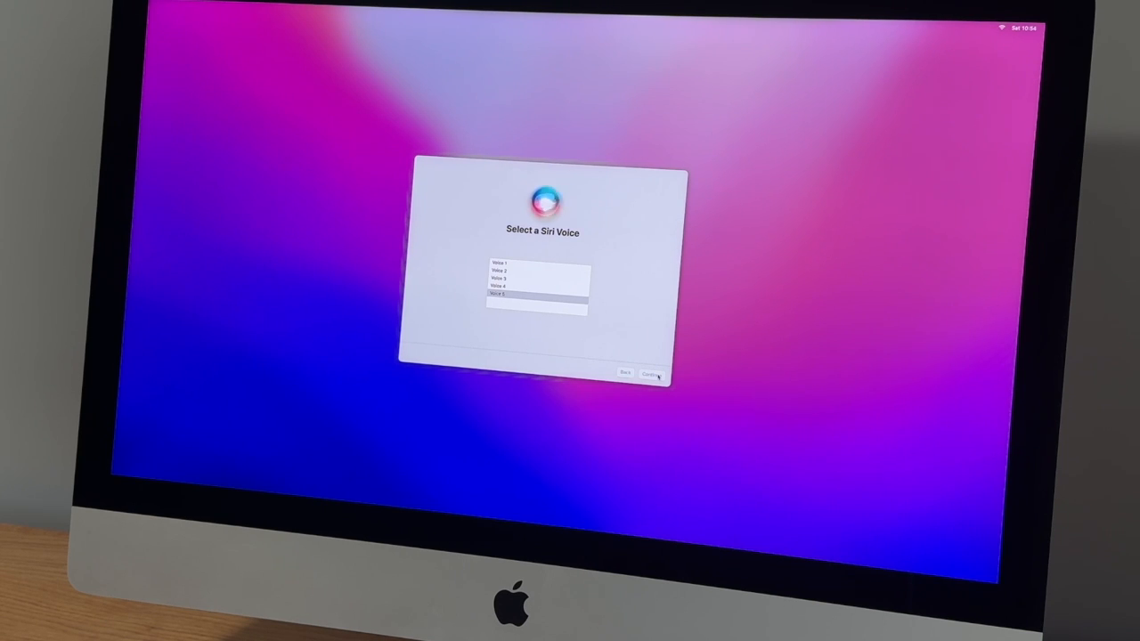
Keep the chosen Siri voice and decline sharing audio recordings with Apple
click(651, 372)
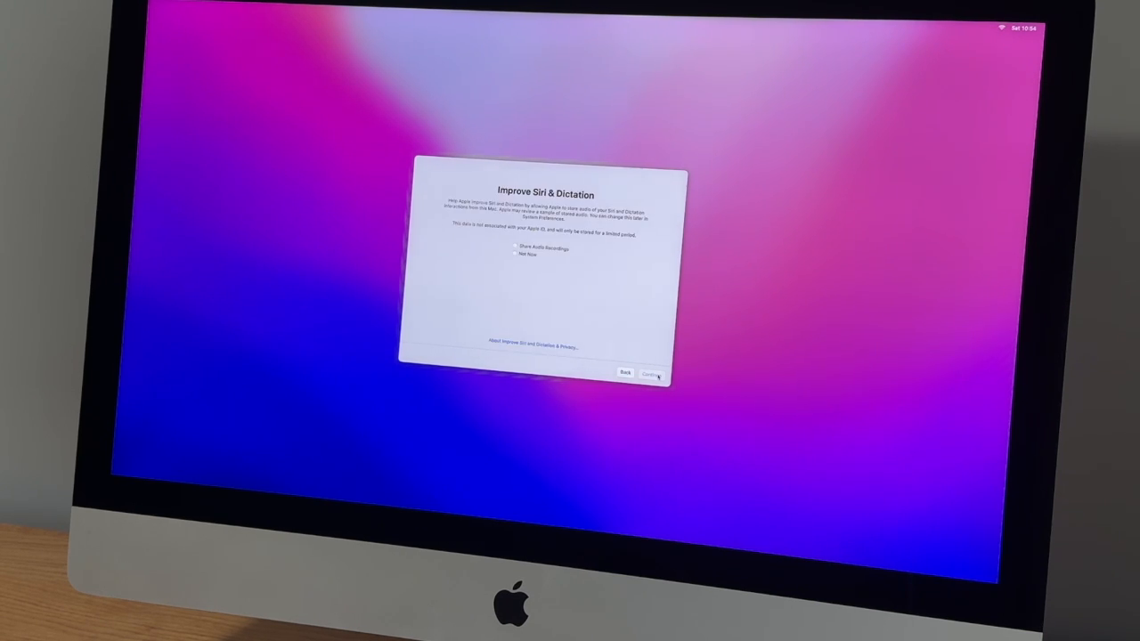
click(515, 254)
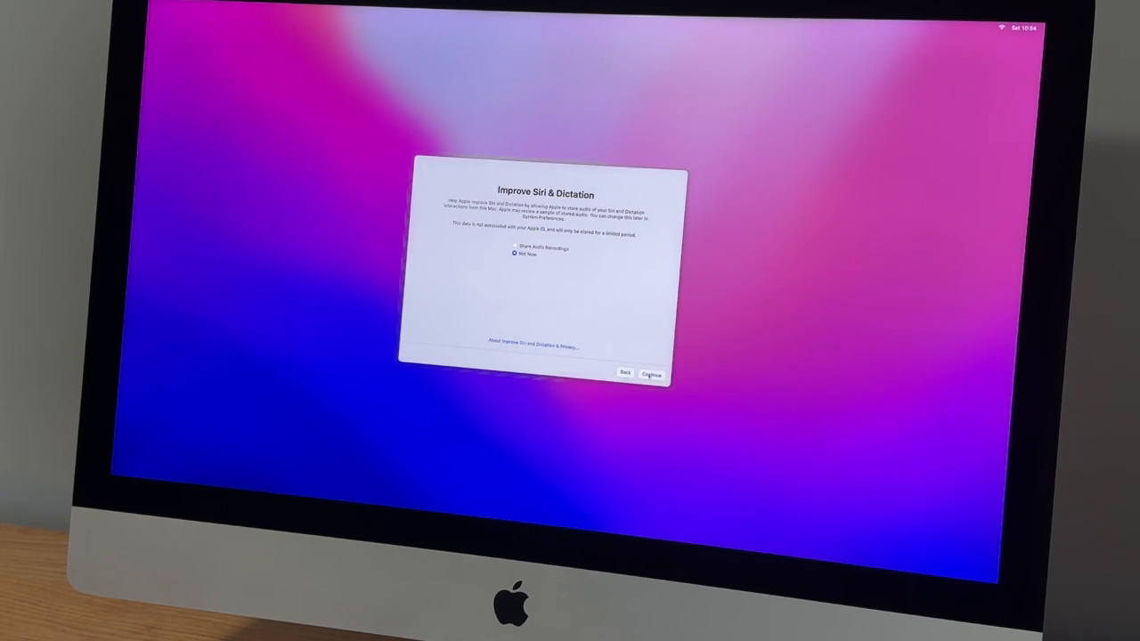
click(651, 373)
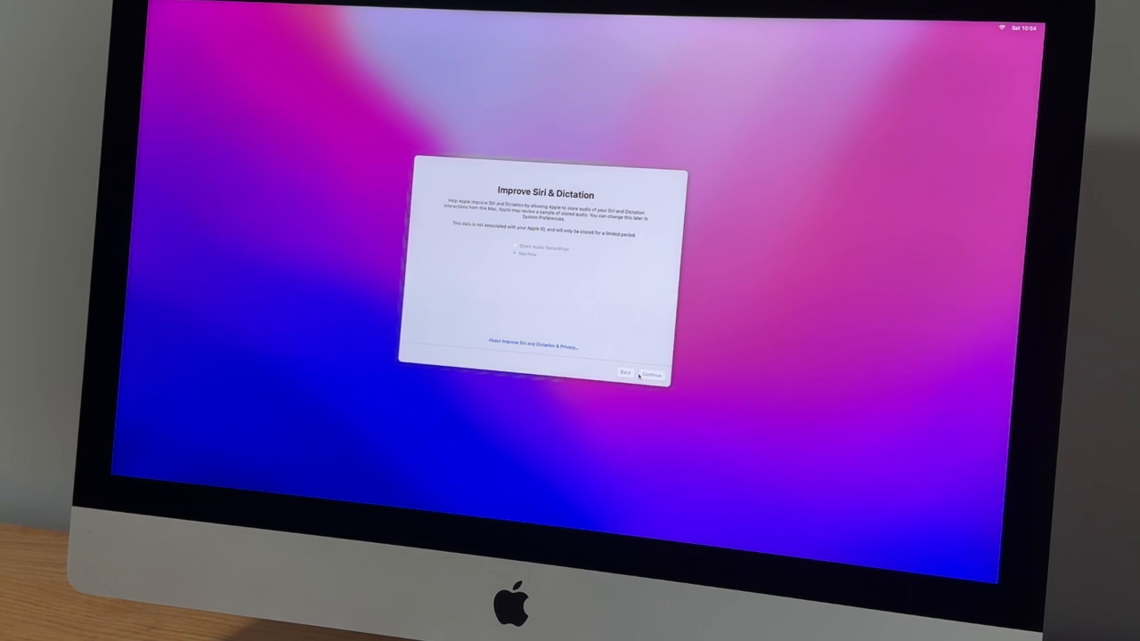
click(650, 373)
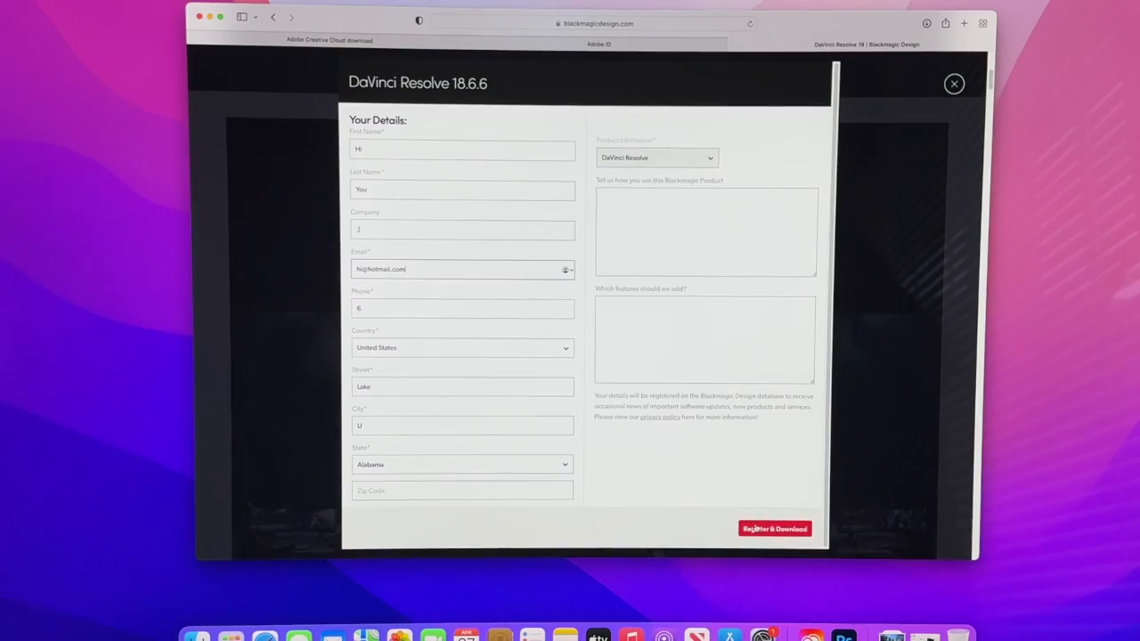
Submit the DaVinci Resolve 18.6.6 registration with Register & Download
click(773, 527)
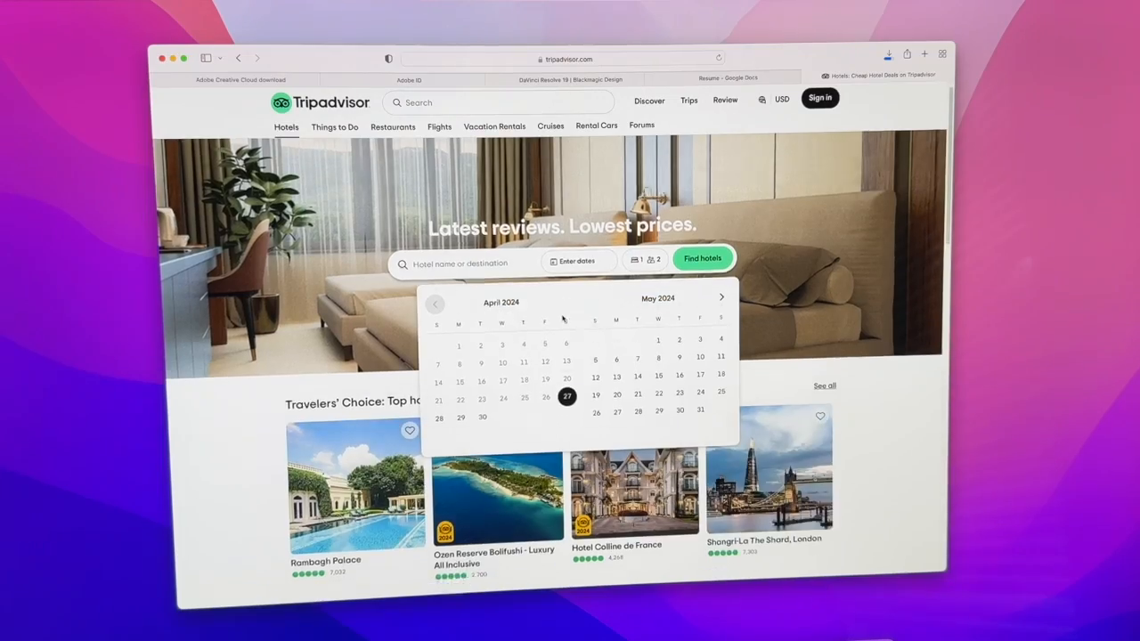
Scroll the Tripadvisor hotels page down to the Travelers' Choice hotels and resorts
scroll(down, 3)
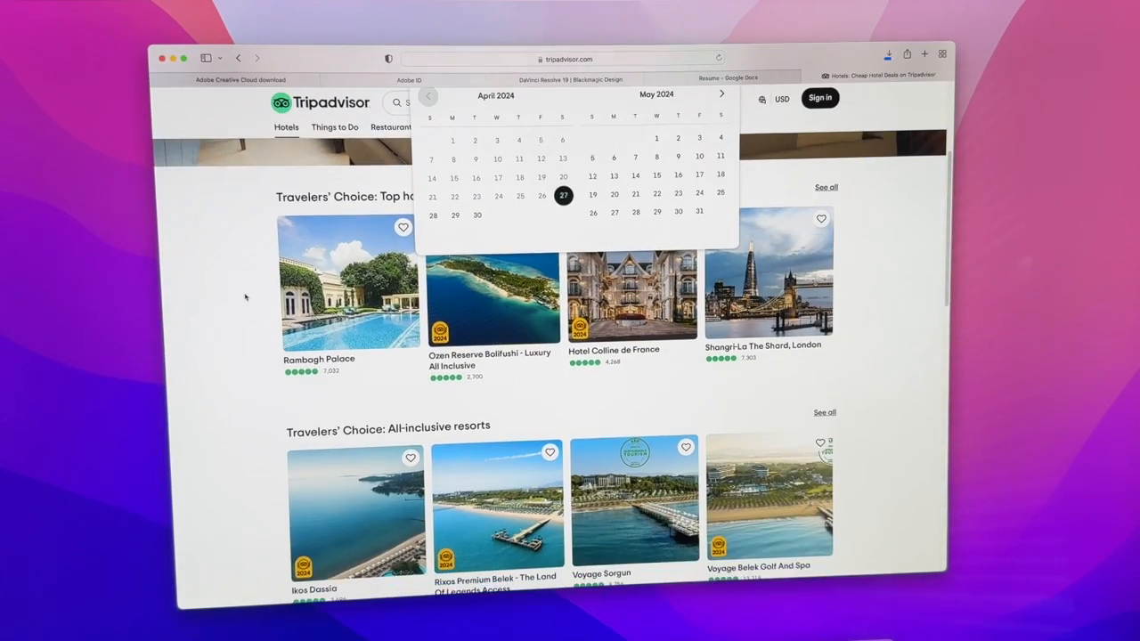
scroll(down, 3)
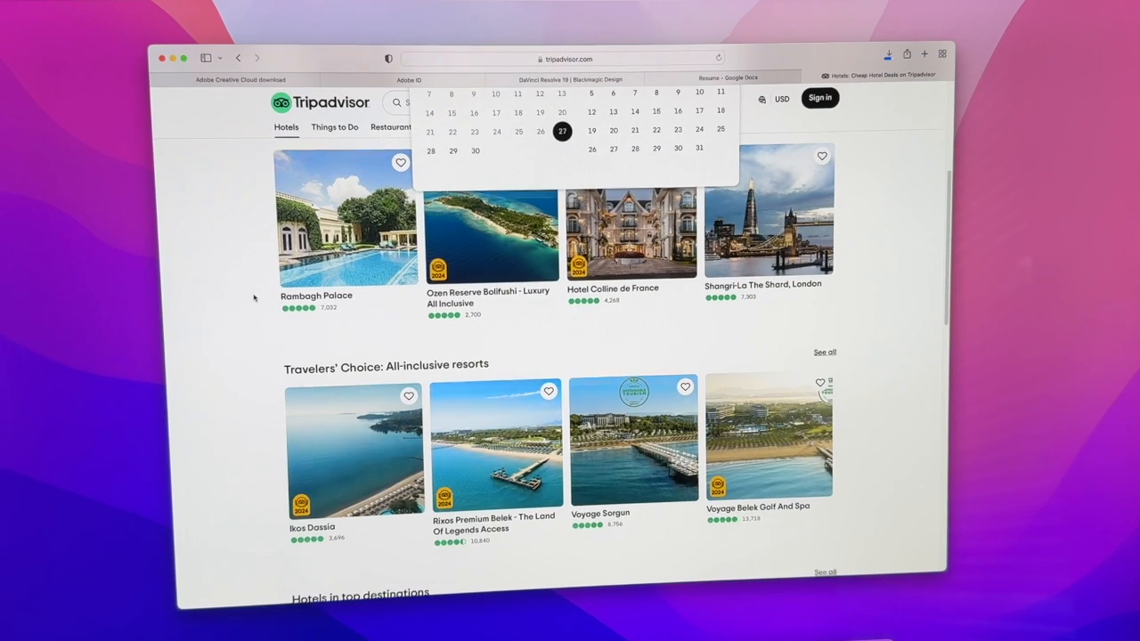
scroll(down, 3)
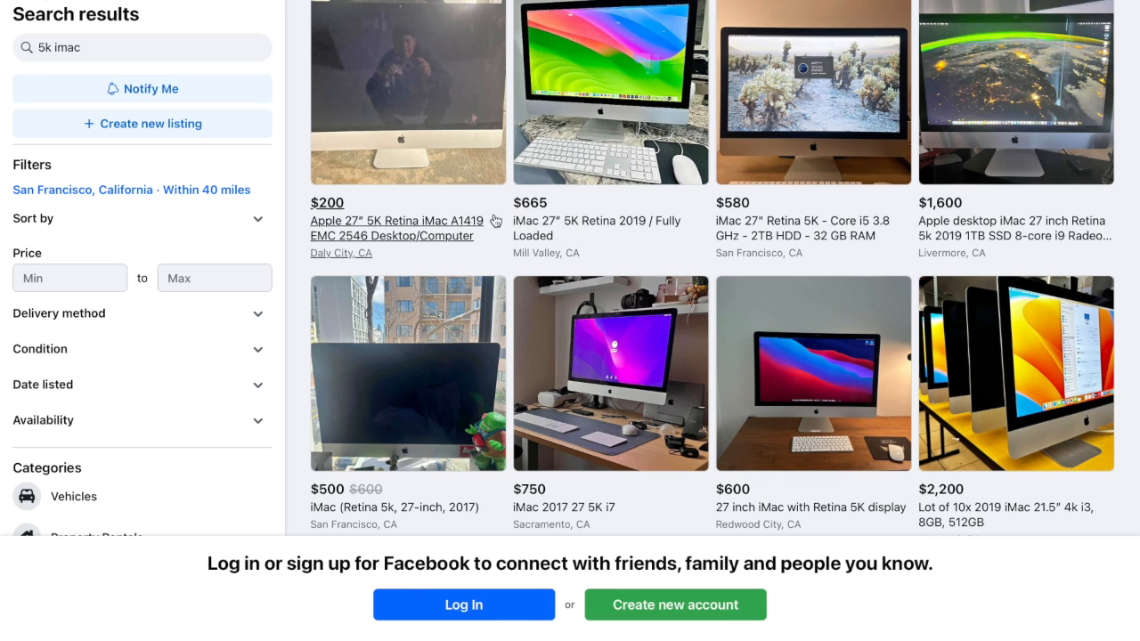
Open the $750 iMac 2017 27 5K i7 listing from the 5k imac results
scroll(down, 3)
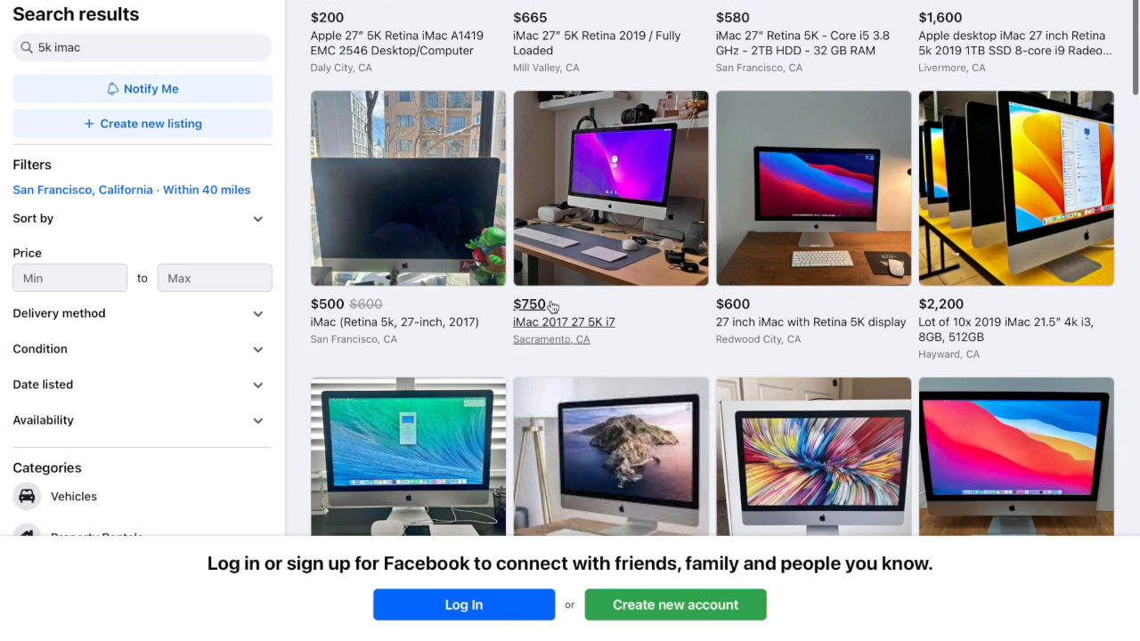
click(610, 188)
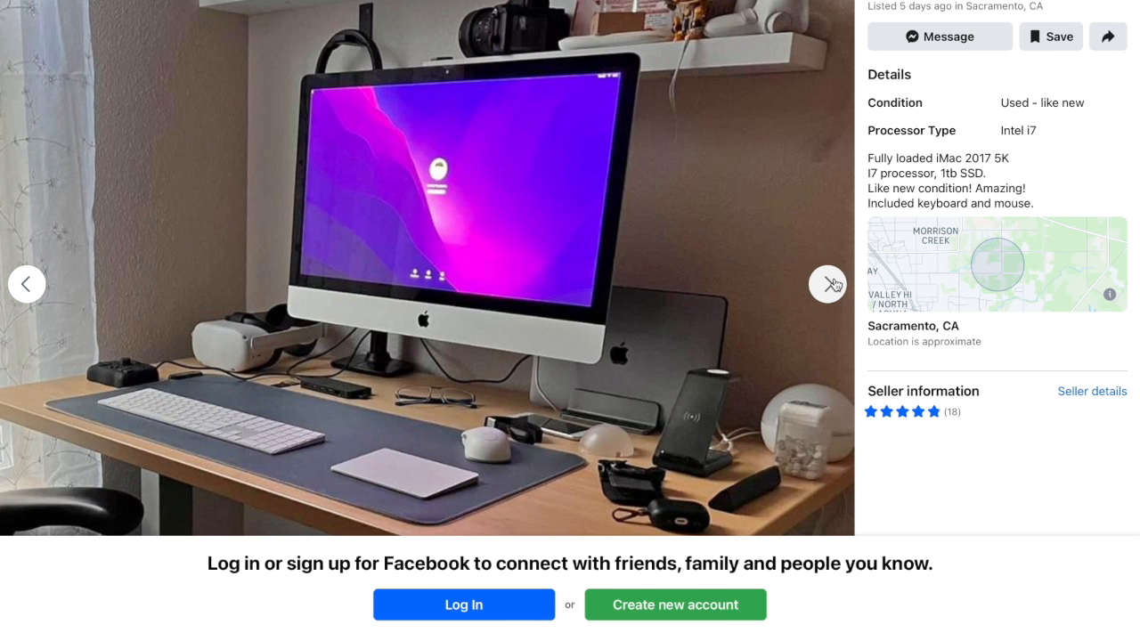